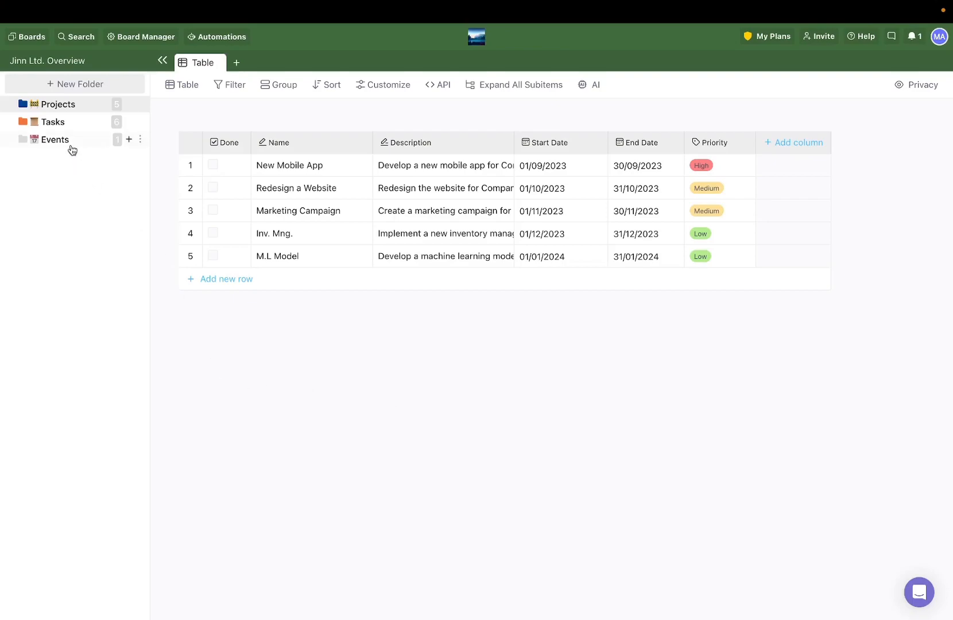
# Step: Add the existing Done checkbox column to the Events table beside the Zoom Meeting row
pyautogui.click(57, 139)
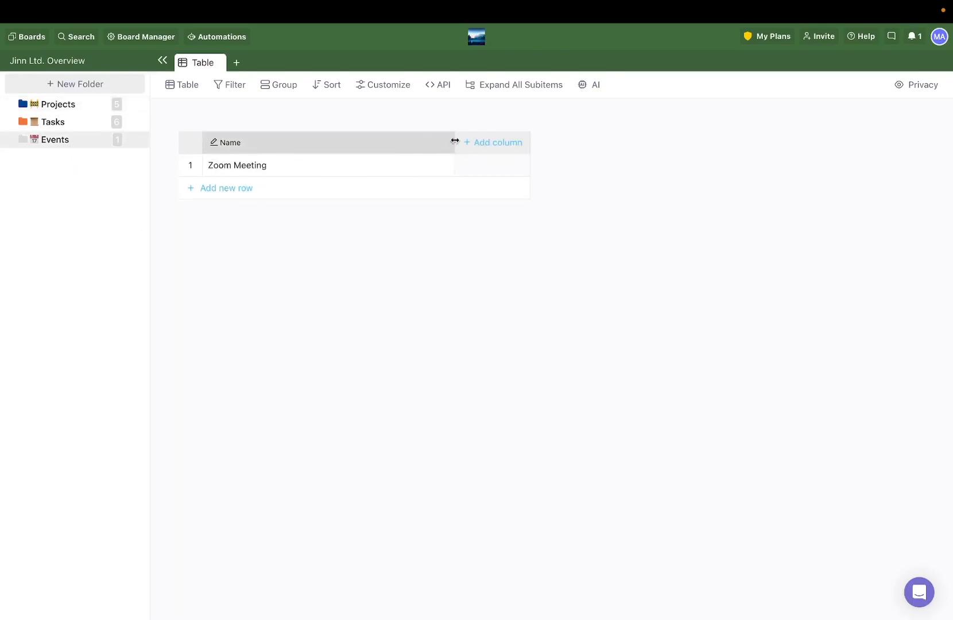
pyautogui.click(497, 142)
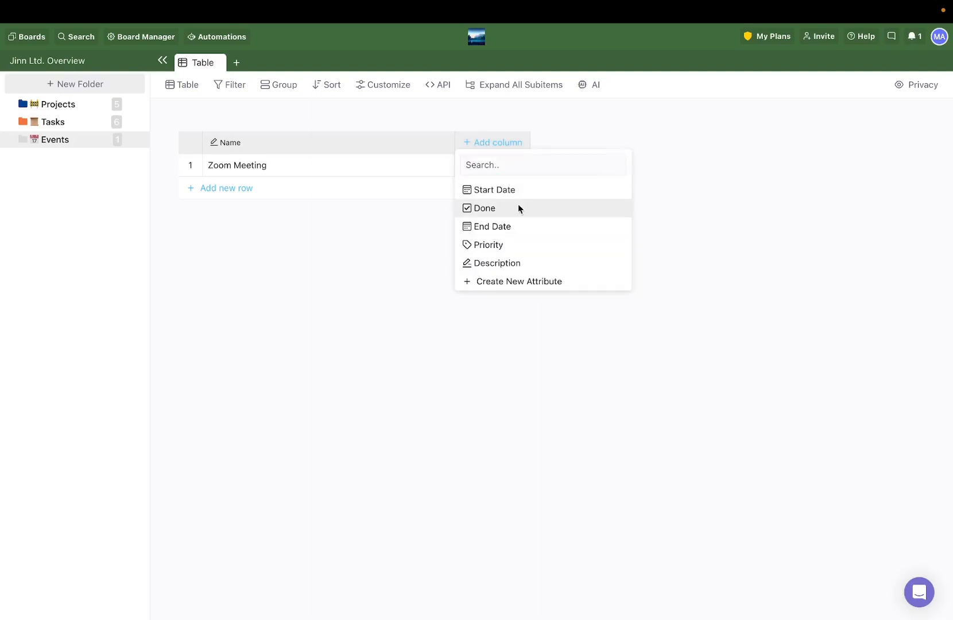
pyautogui.click(484, 208)
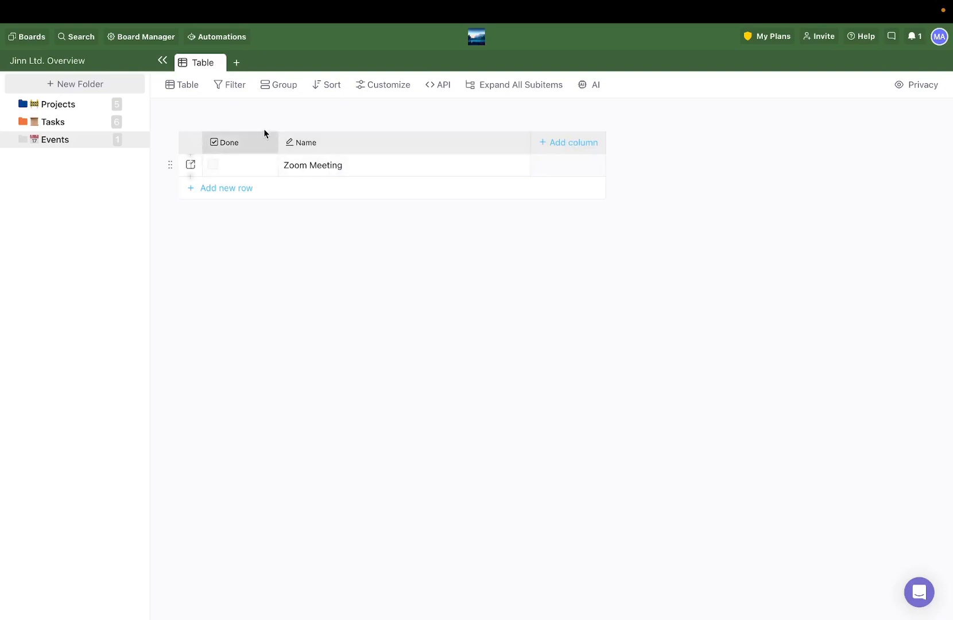
pyautogui.moveTo(69, 105)
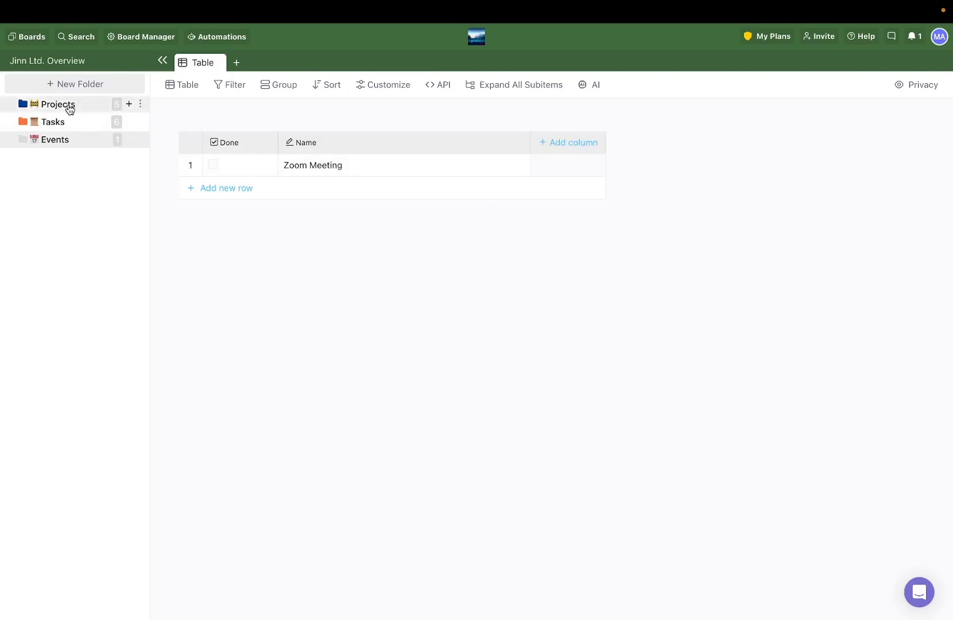
# Step: Return to the Projects table to review its Done, Description, dates and Priority columns
pyautogui.click(57, 105)
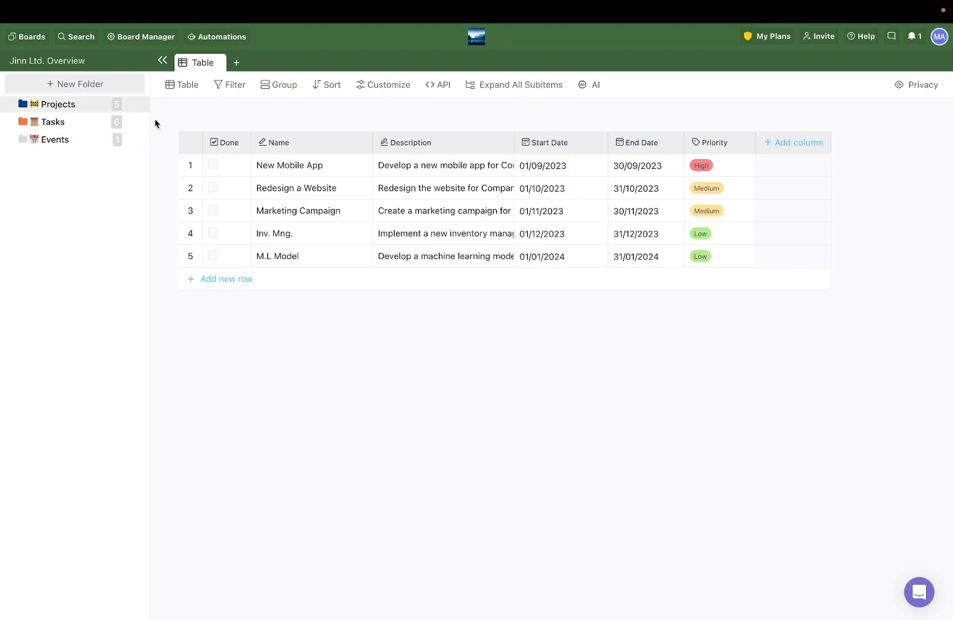
pyautogui.moveTo(117, 108)
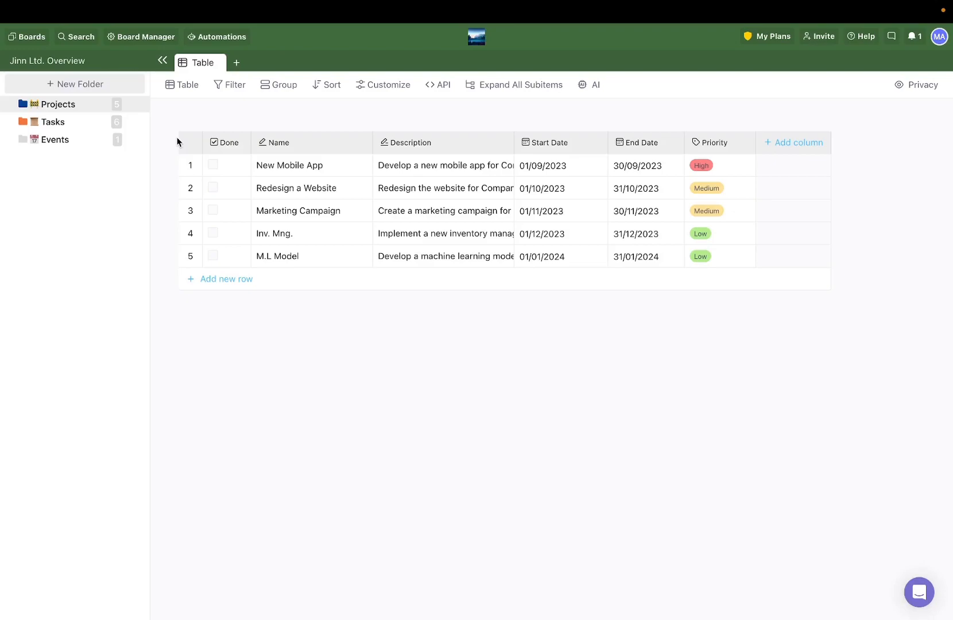
pyautogui.moveTo(64, 106)
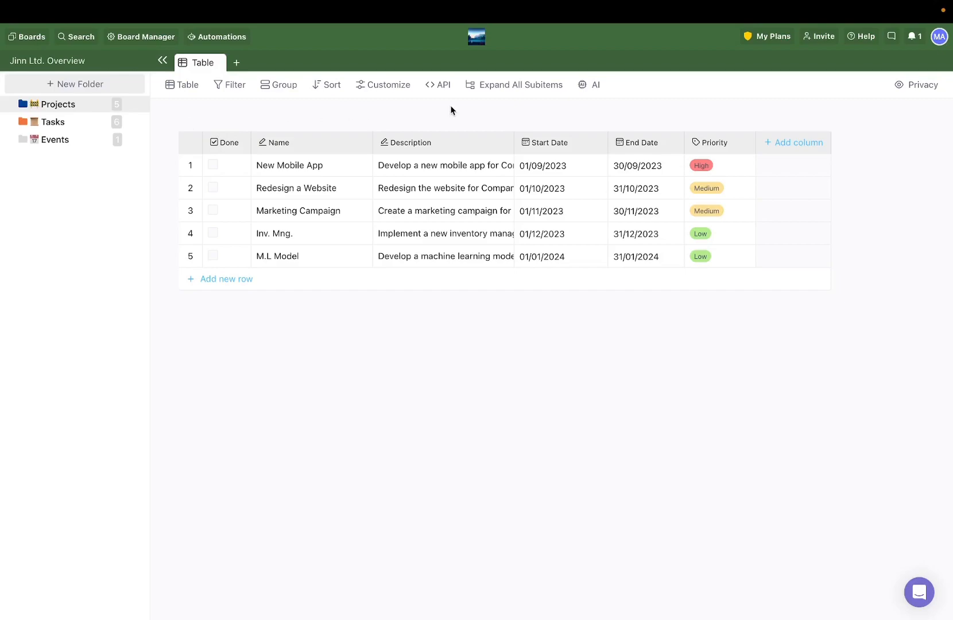
pyautogui.moveTo(639, 144)
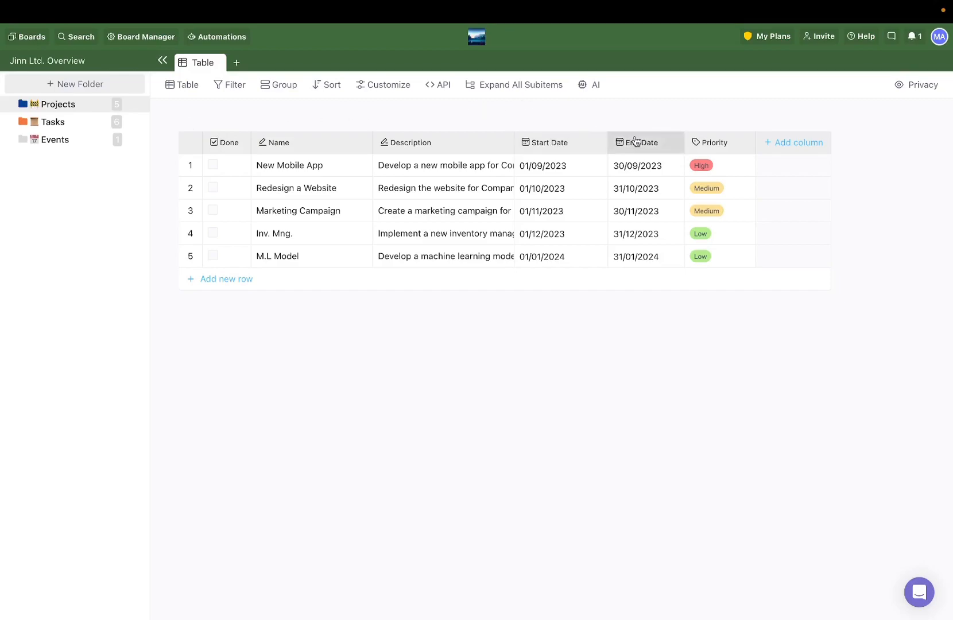
pyautogui.moveTo(666, 124)
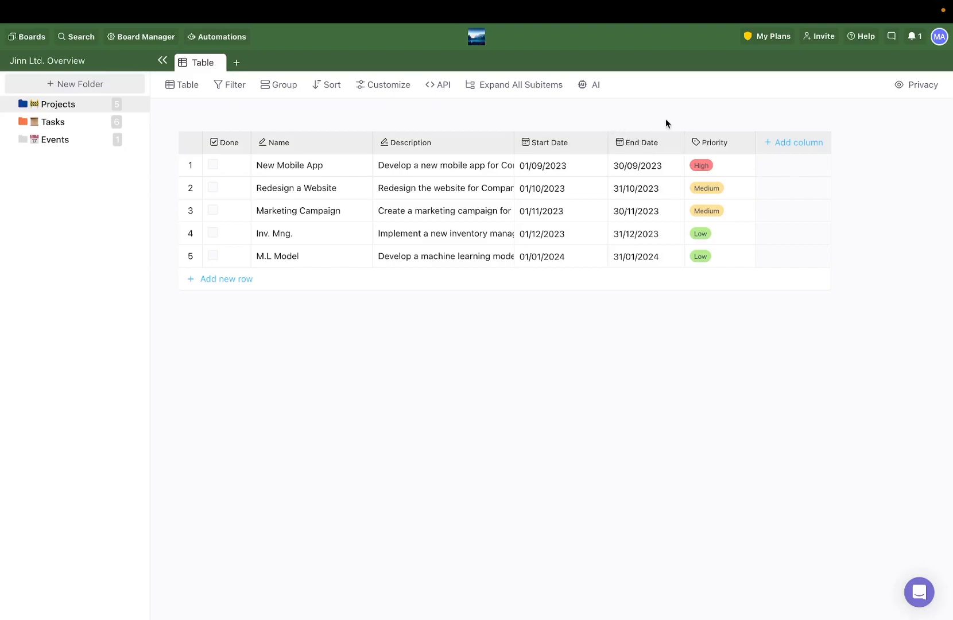
pyautogui.moveTo(572, 109)
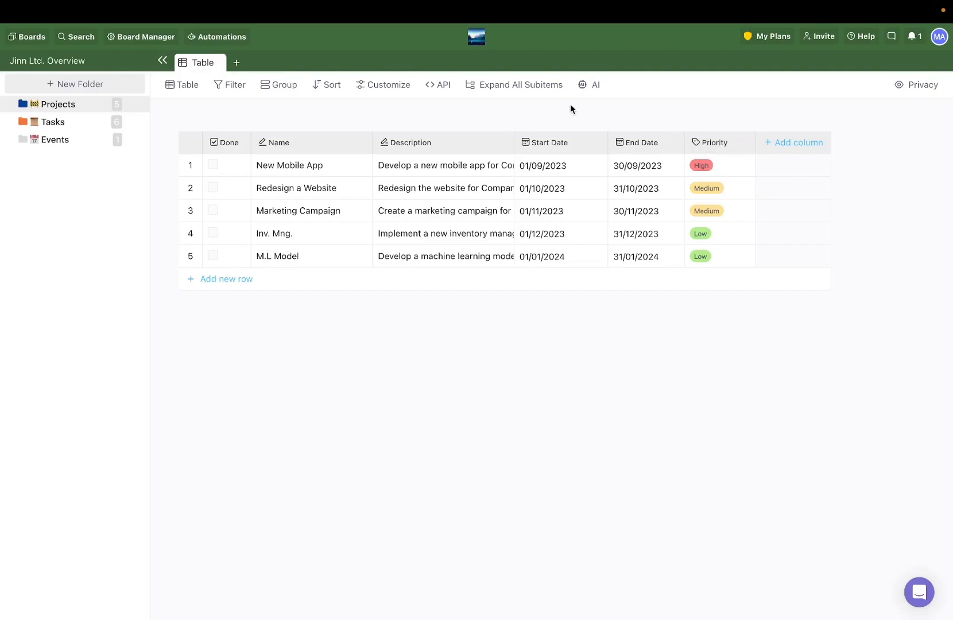
pyautogui.moveTo(457, 125)
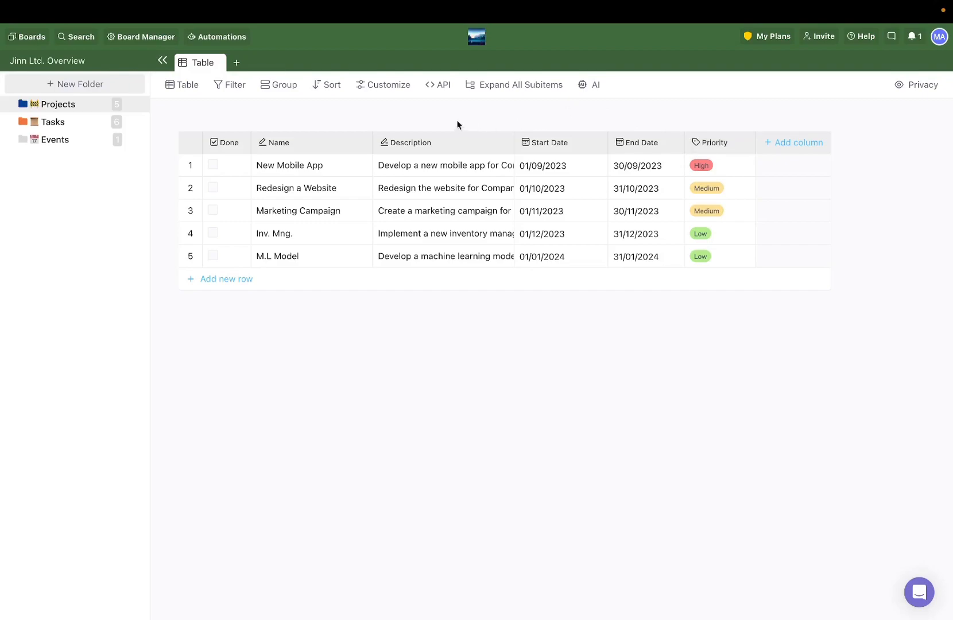
pyautogui.moveTo(73, 124)
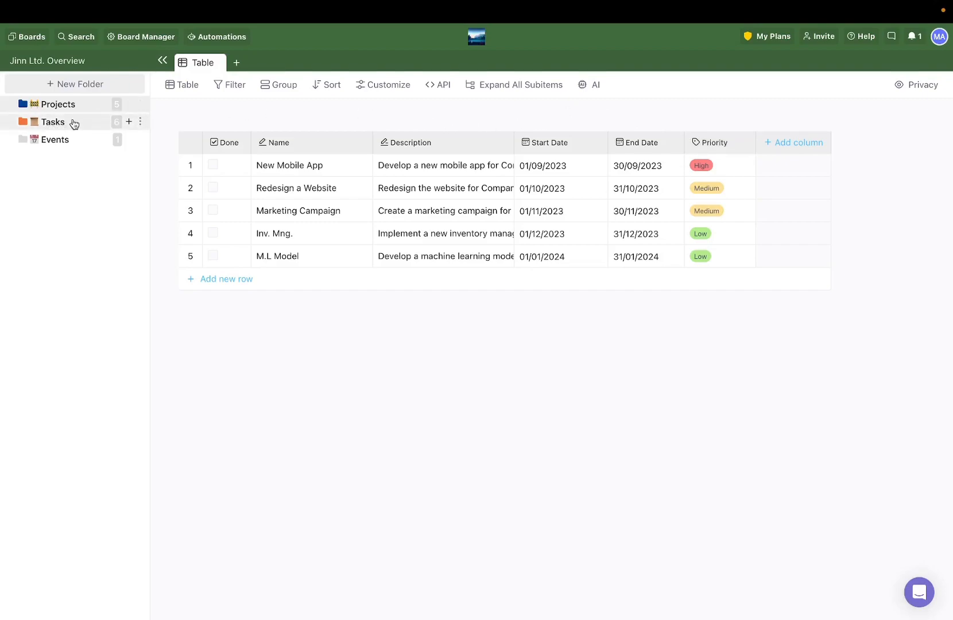
# Step: Add the existing Start Date, End Date, Description and Done columns to the Tasks table
pyautogui.click(53, 122)
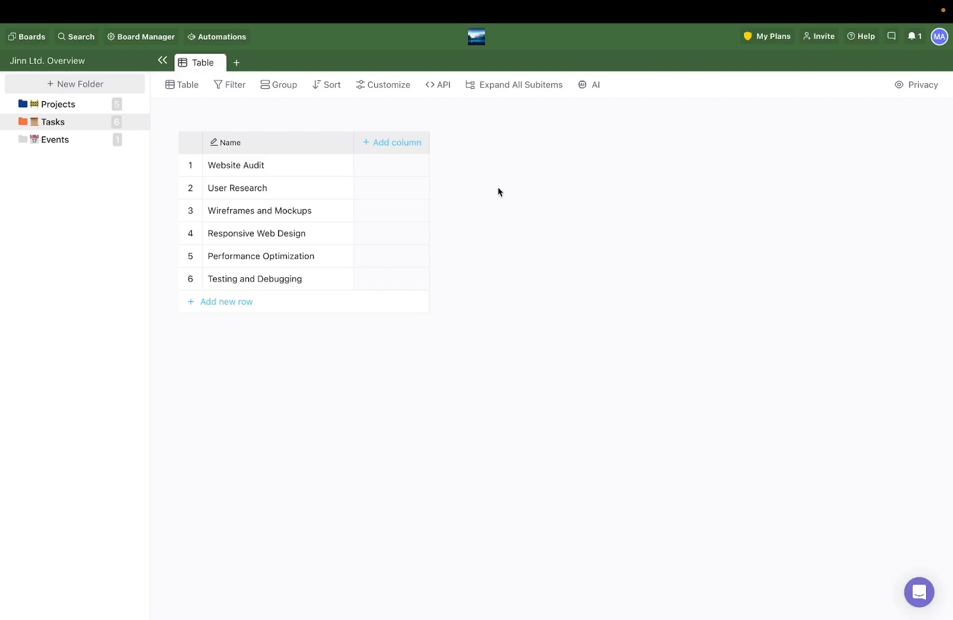
pyautogui.moveTo(476, 140)
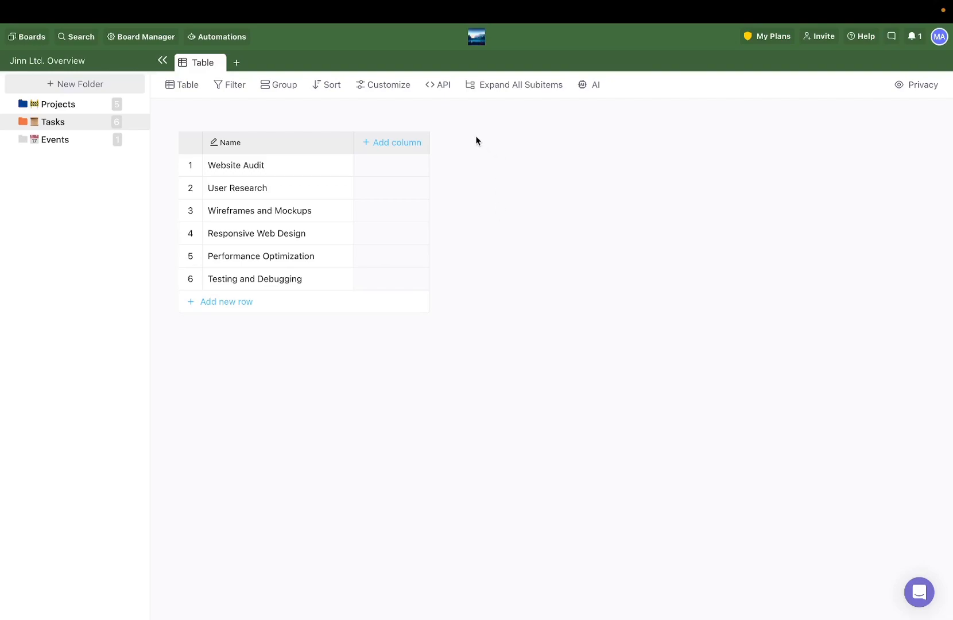
pyautogui.click(391, 143)
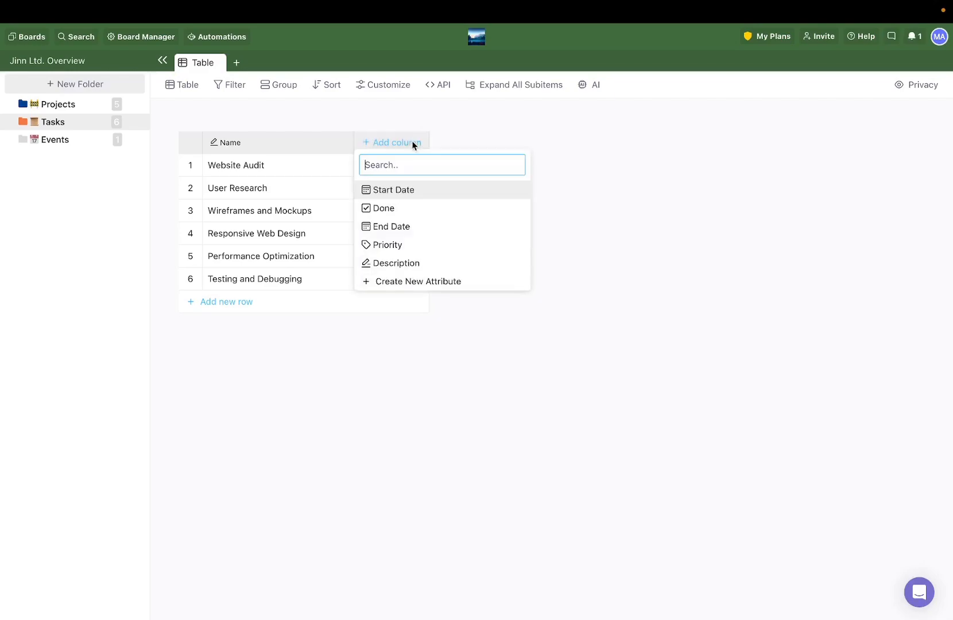
pyautogui.moveTo(405, 263)
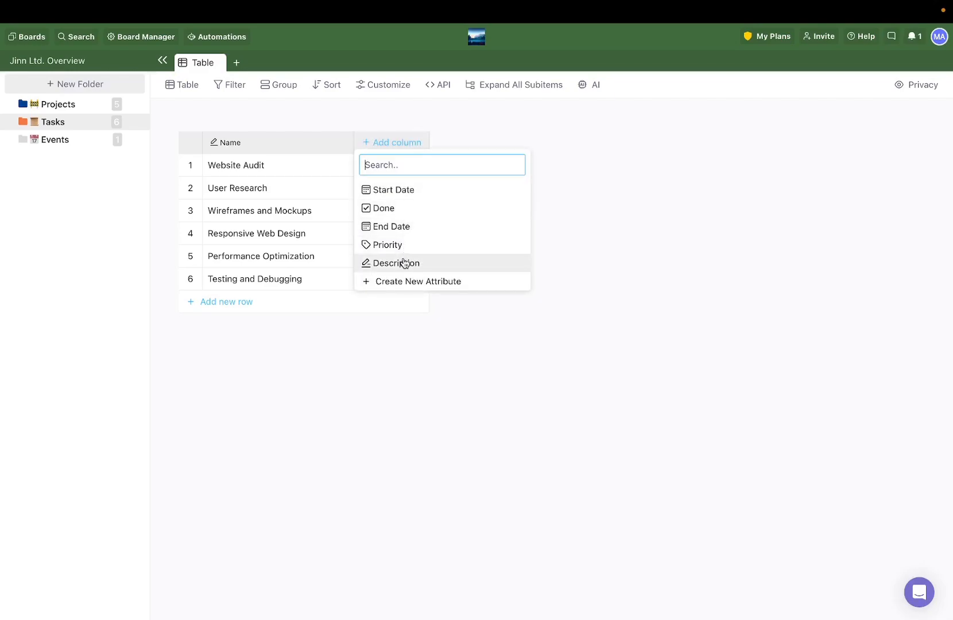
pyautogui.moveTo(432, 195)
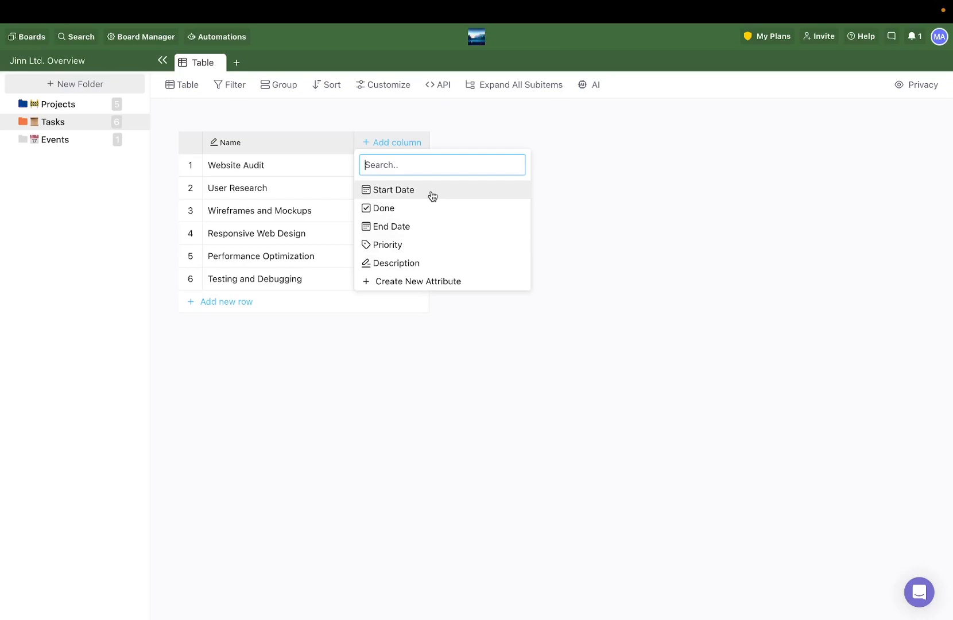
pyautogui.click(394, 190)
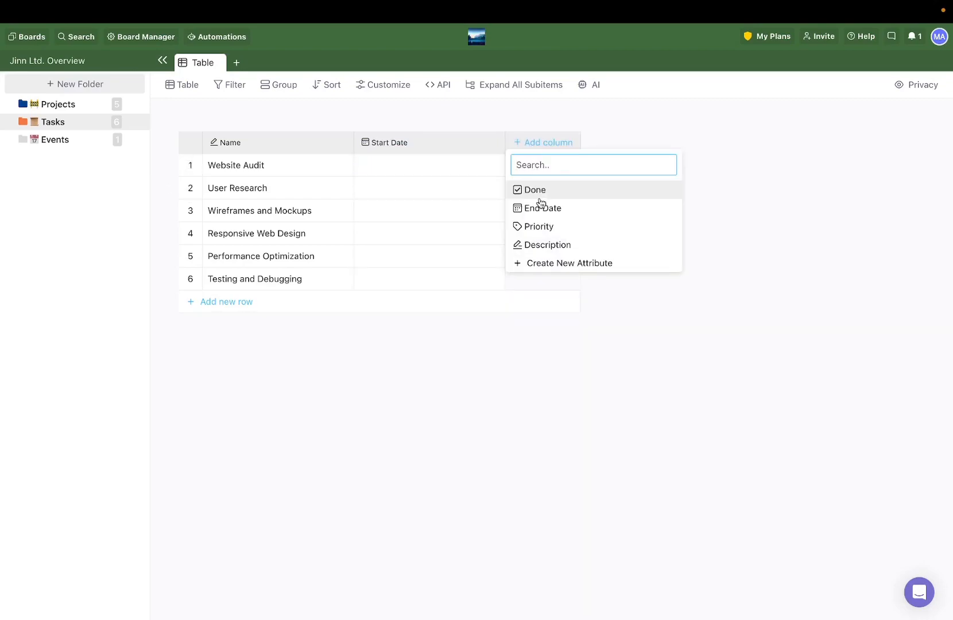
pyautogui.click(542, 208)
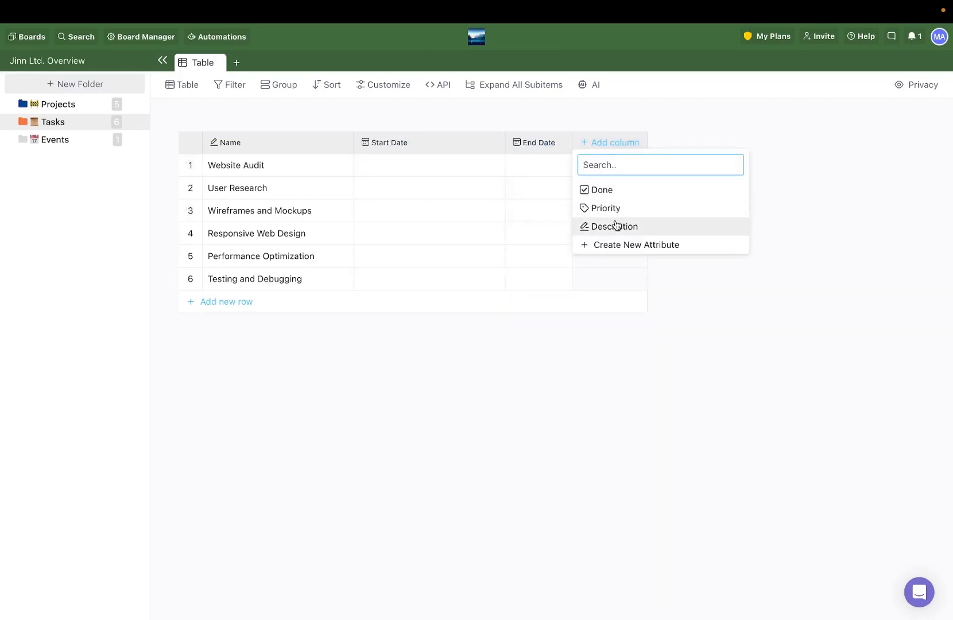
pyautogui.click(615, 226)
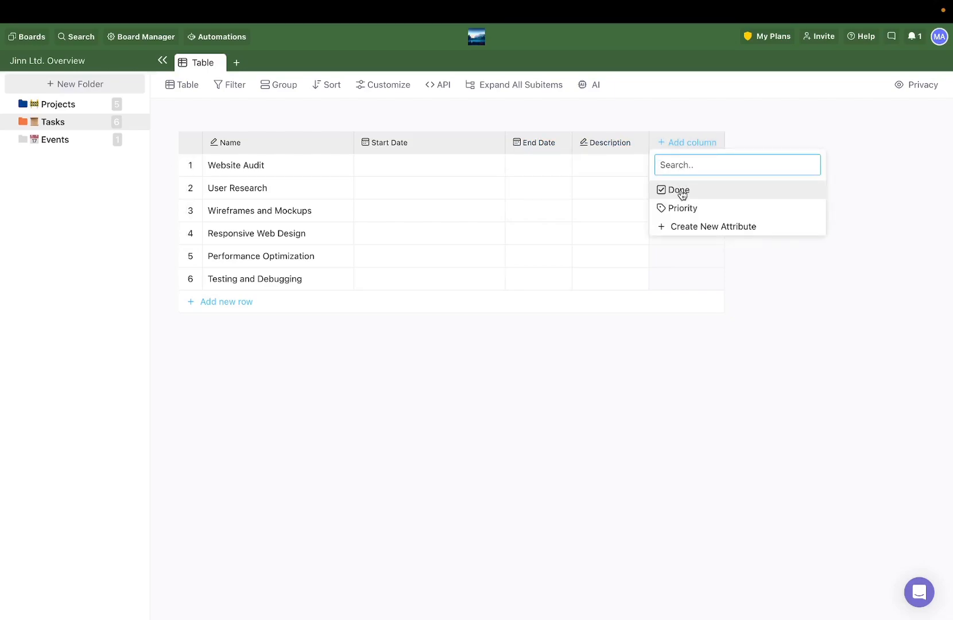
pyautogui.click(677, 189)
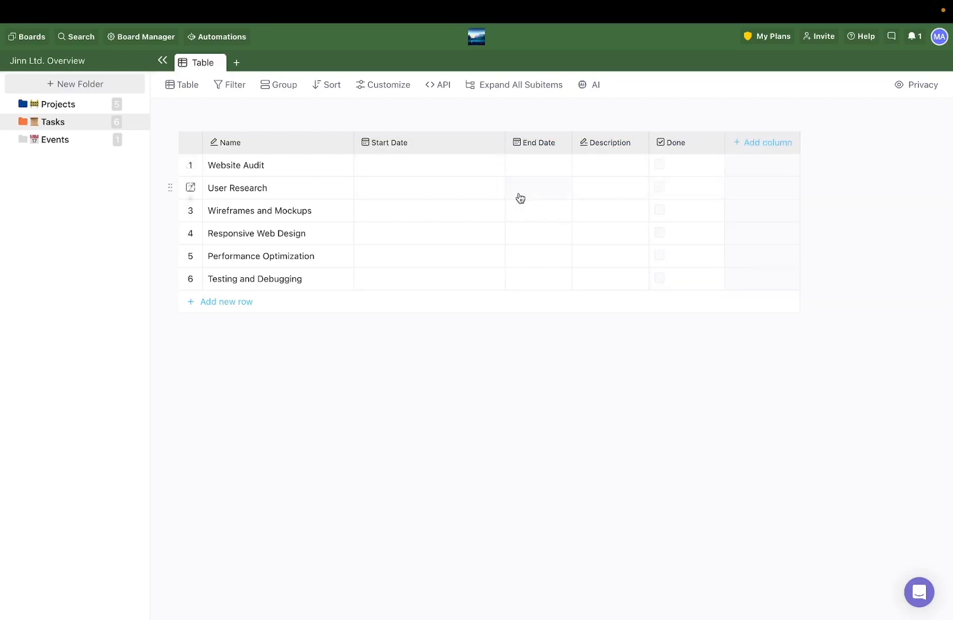
pyautogui.moveTo(564, 202)
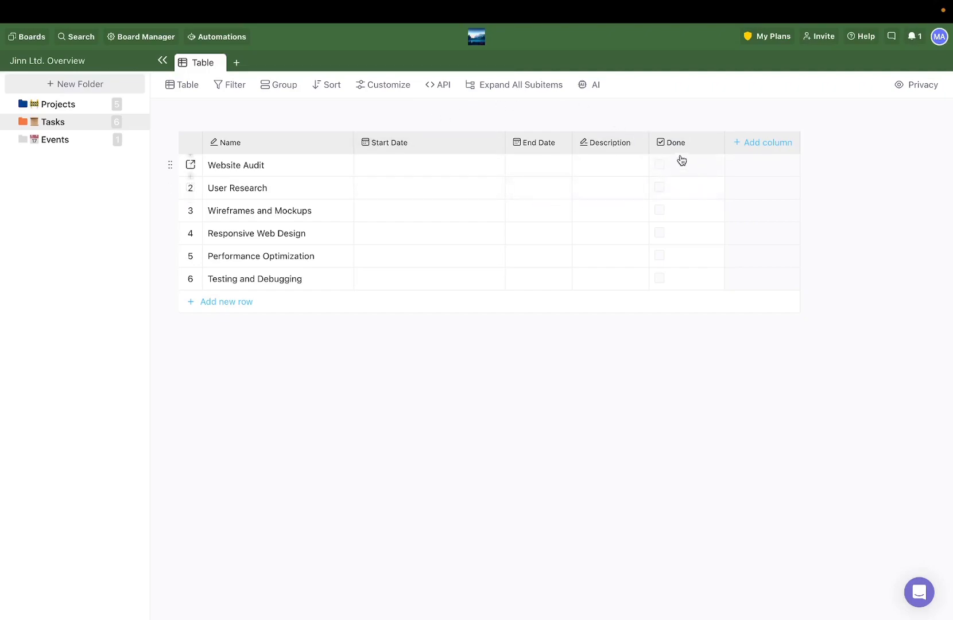
pyautogui.moveTo(742, 125)
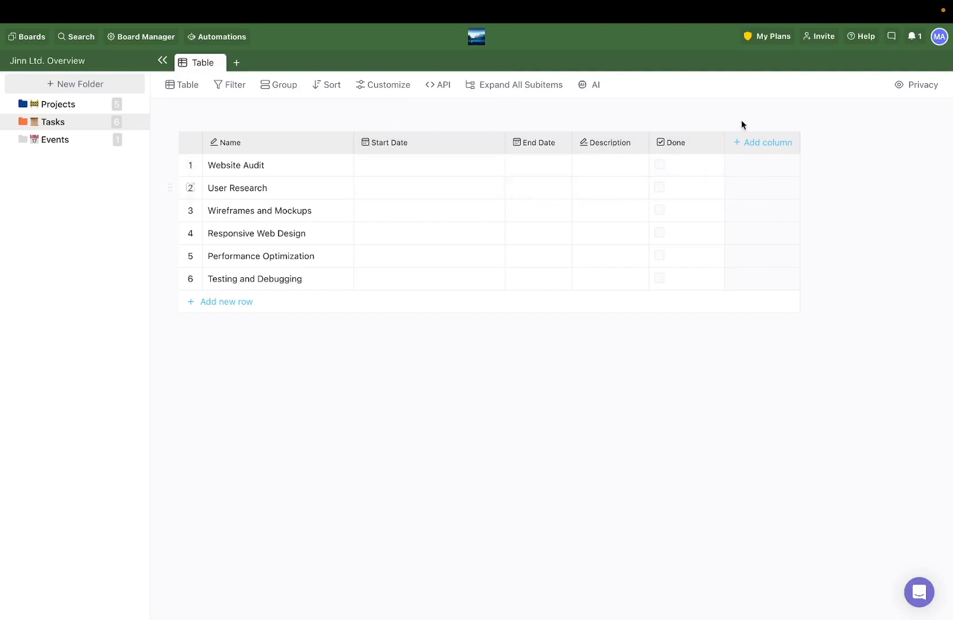
# Step: Create a new Members-type attribute named Assignee as a Tasks column and save it
pyautogui.click(766, 142)
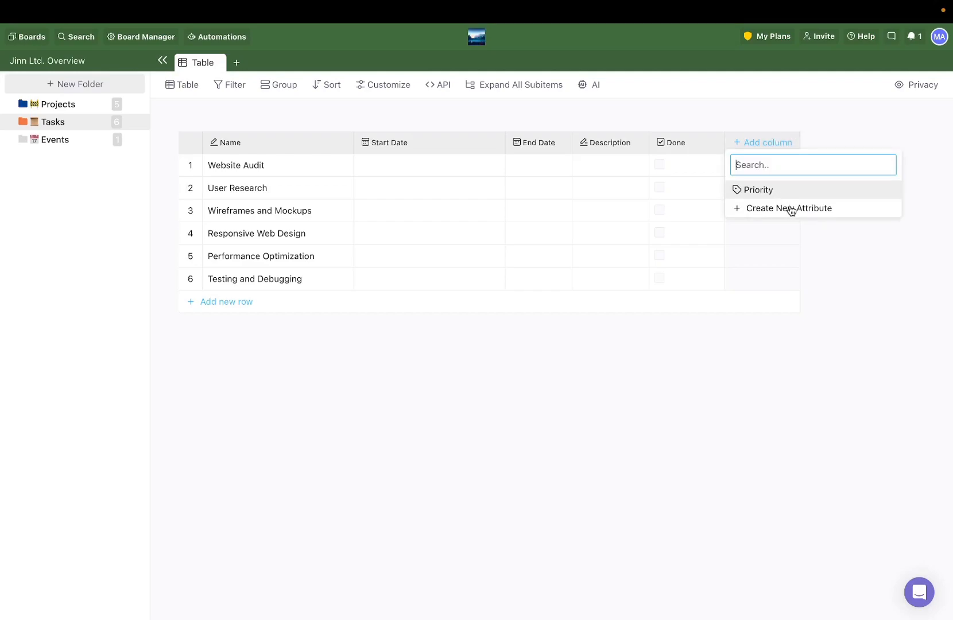
pyautogui.click(790, 208)
pyautogui.write('Assignee')
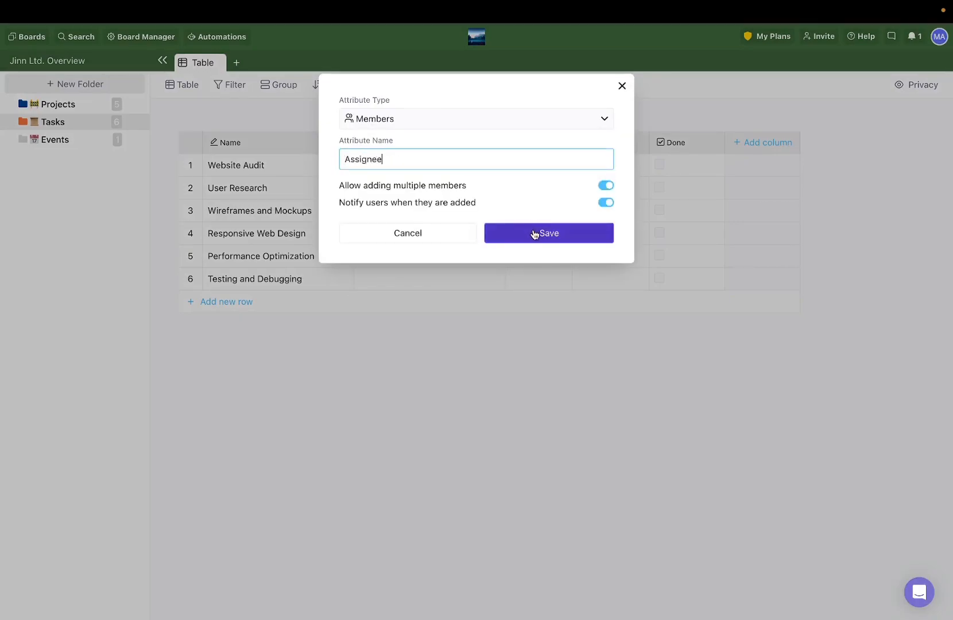
pyautogui.click(547, 234)
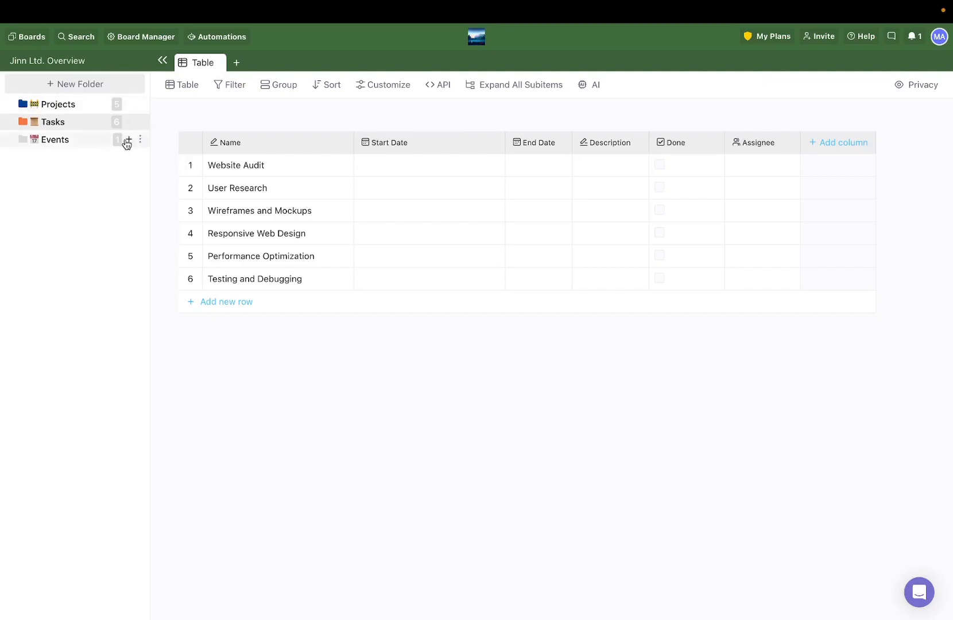
pyautogui.moveTo(193, 361)
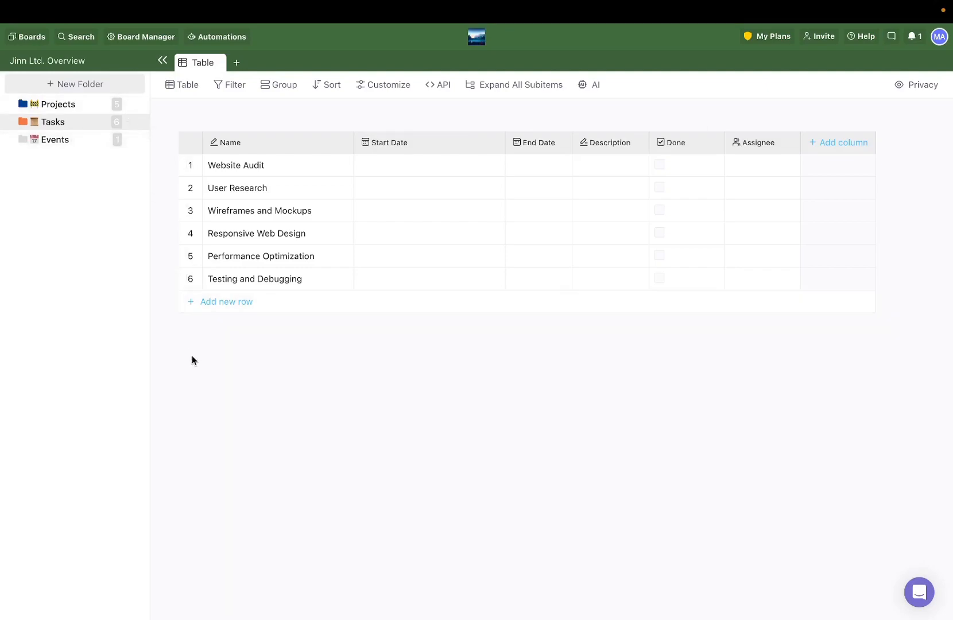
pyautogui.moveTo(190, 356)
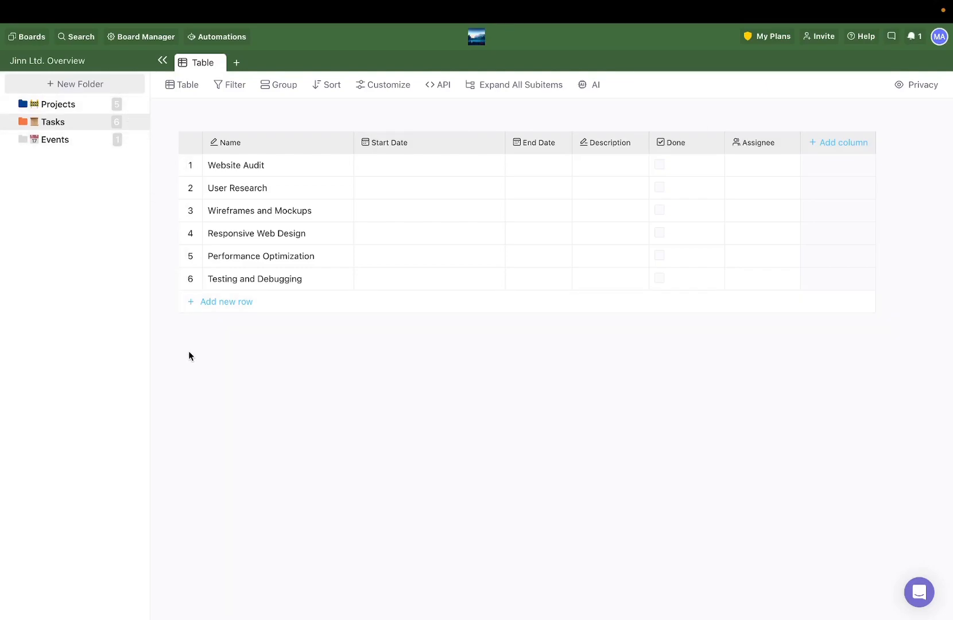
# Step: Add the existing Start Date, End Date and Assignee columns to the Events table
pyautogui.click(54, 139)
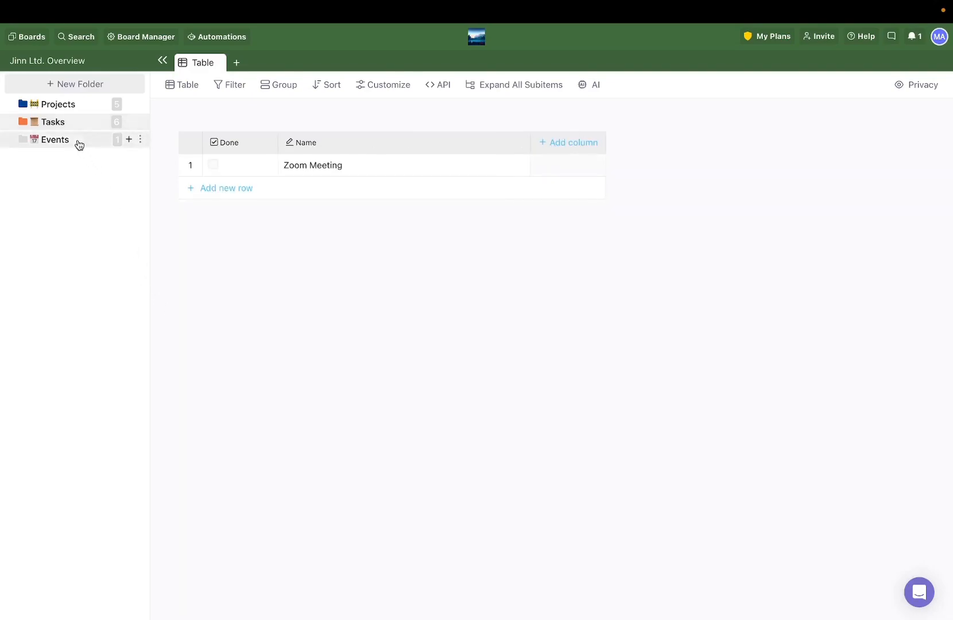
pyautogui.moveTo(461, 272)
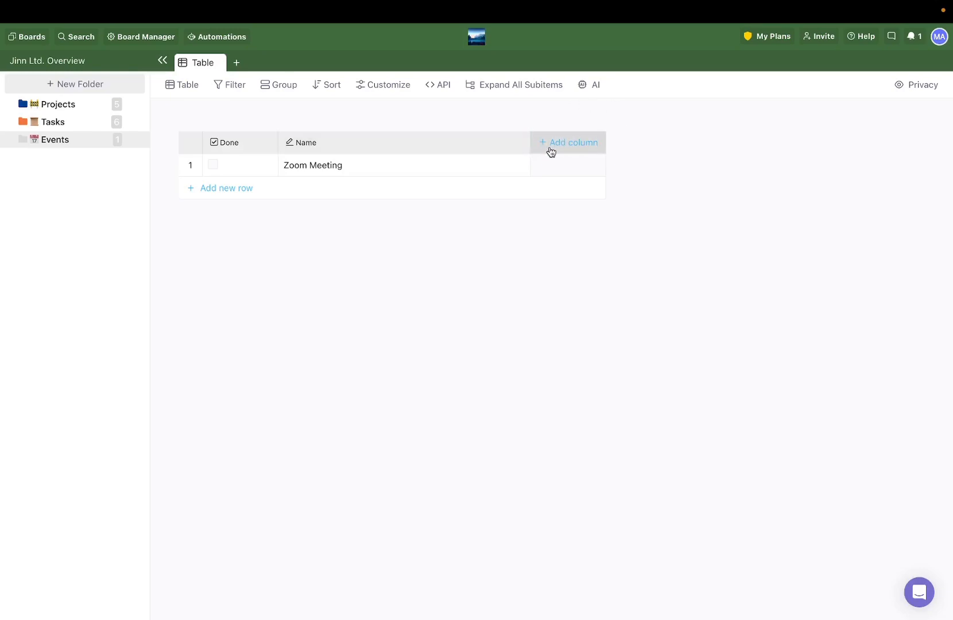
pyautogui.click(572, 143)
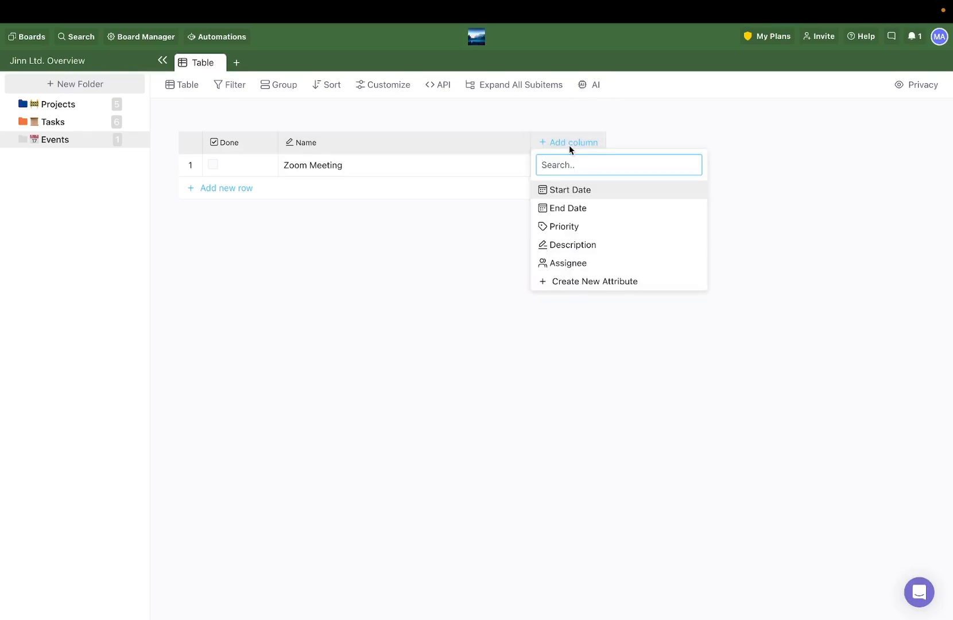
pyautogui.moveTo(542, 130)
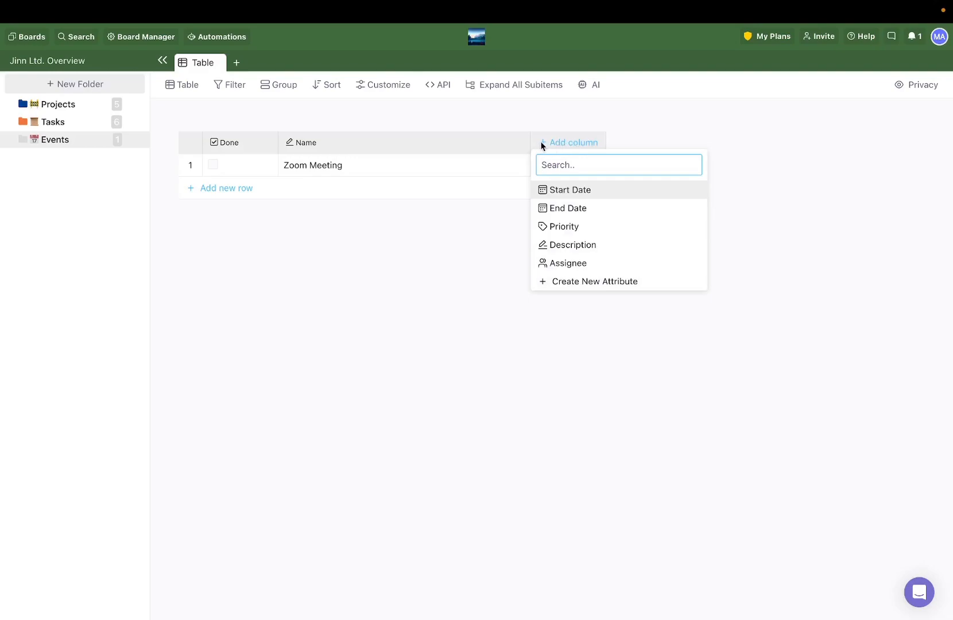
pyautogui.moveTo(620, 190)
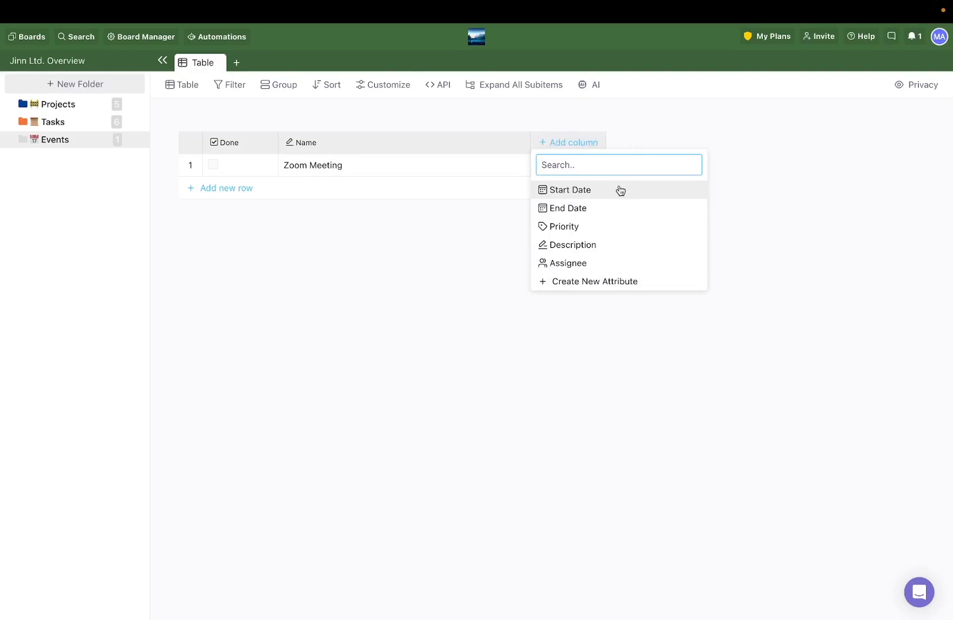
pyautogui.click(569, 189)
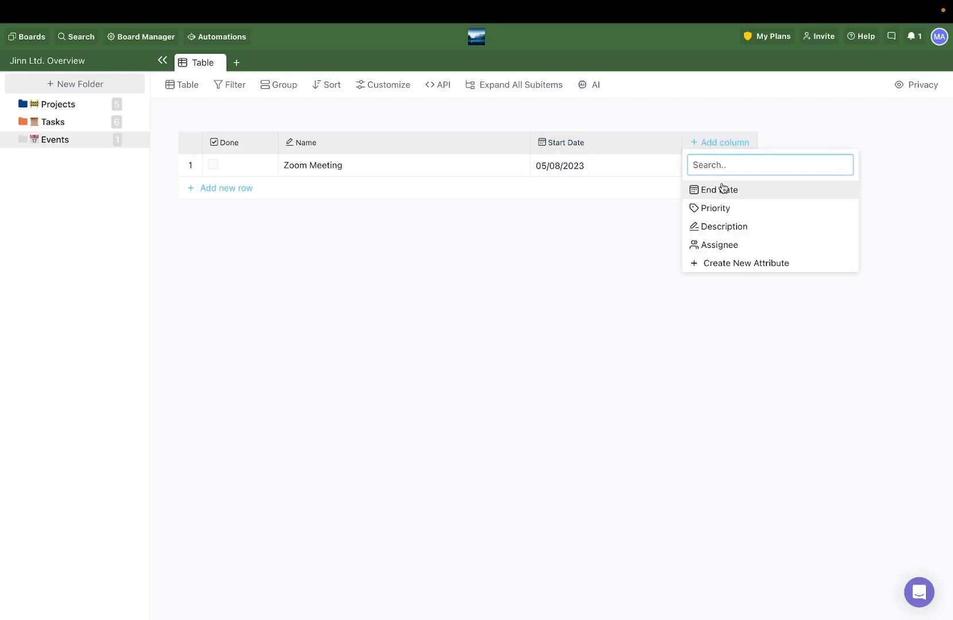
pyautogui.click(721, 190)
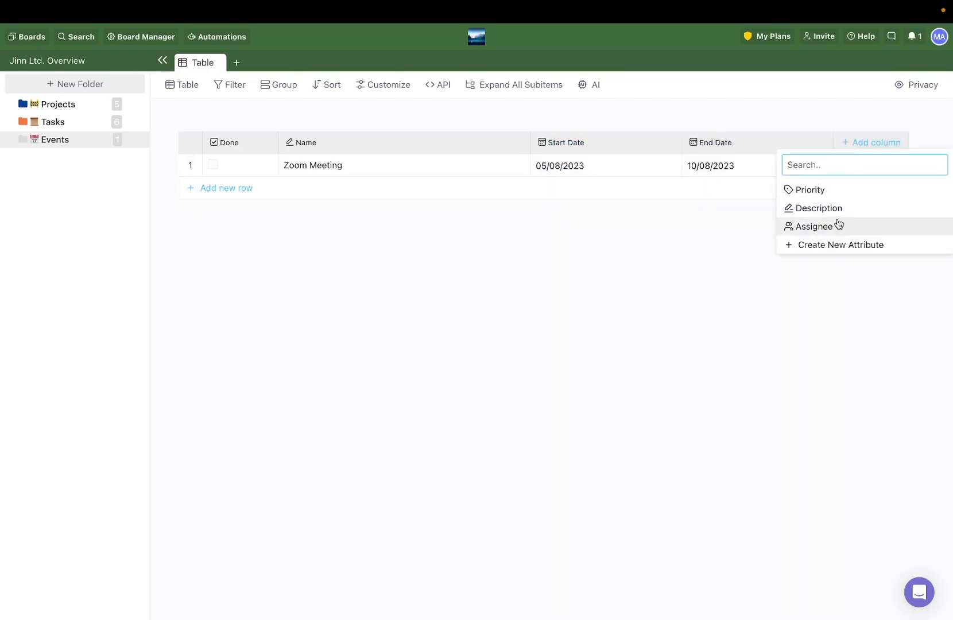
pyautogui.click(814, 226)
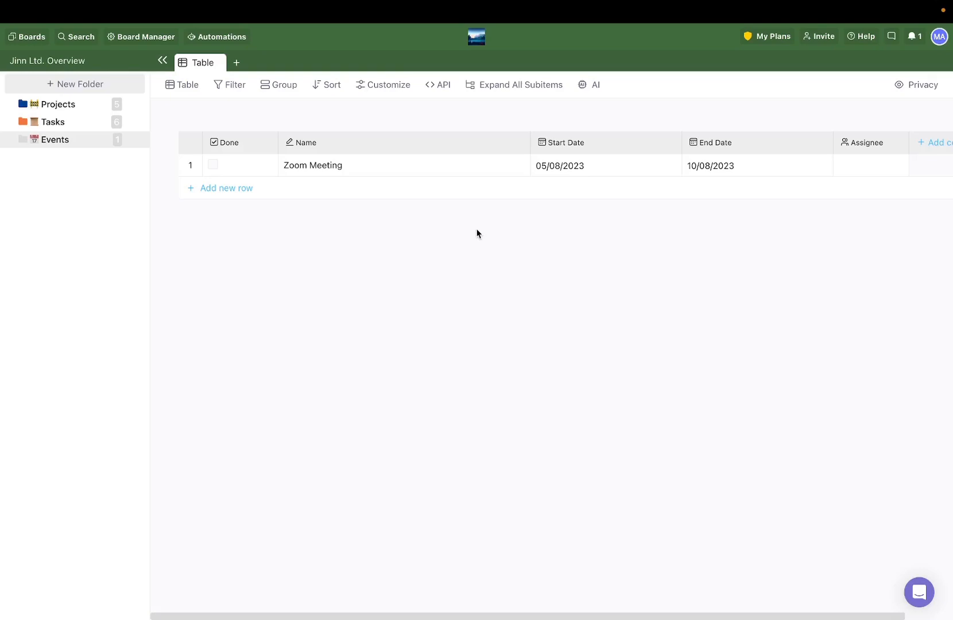
pyautogui.moveTo(915, 581)
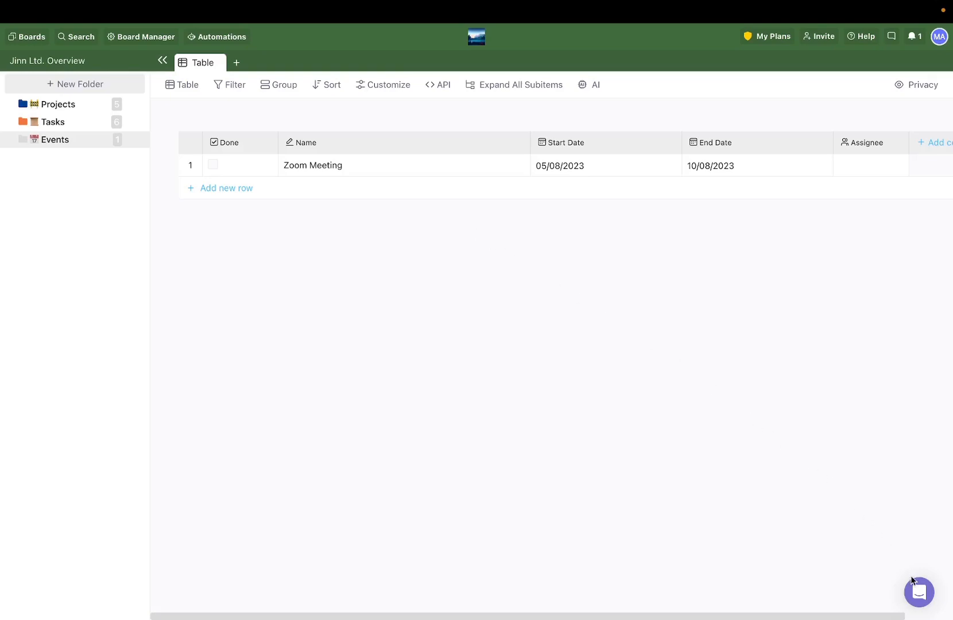
pyautogui.moveTo(919, 593)
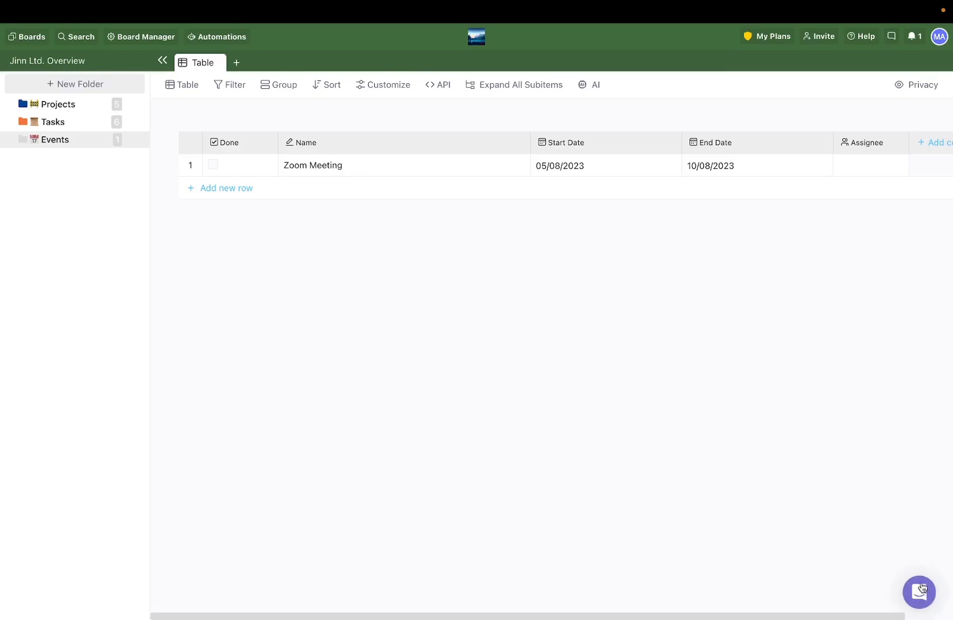
pyautogui.moveTo(493, 394)
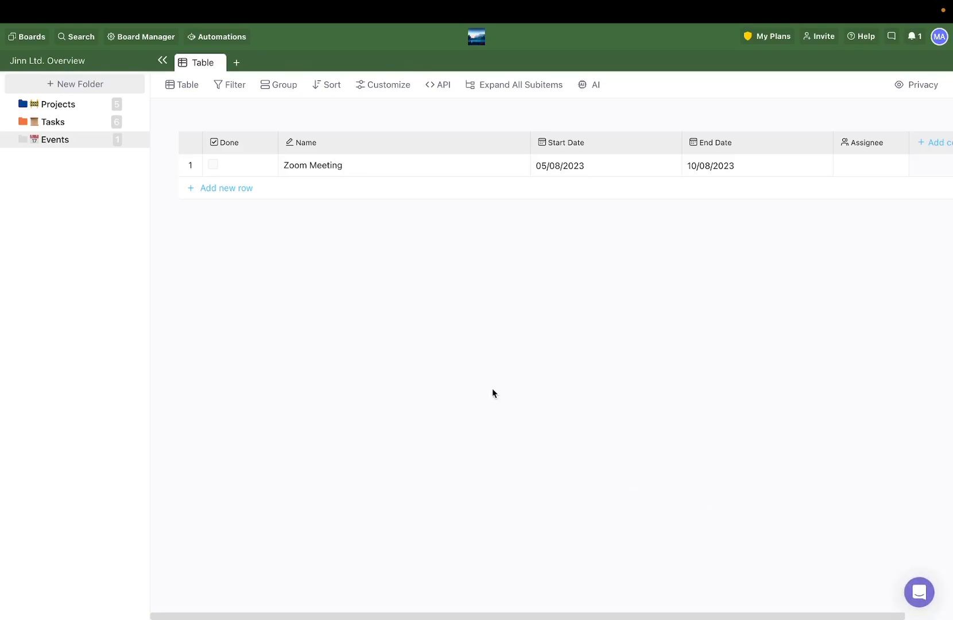